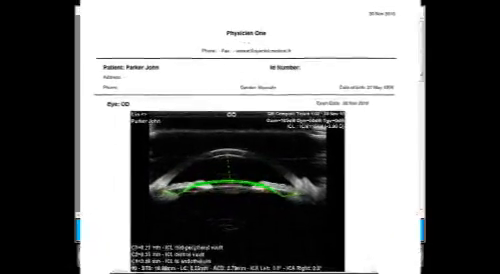
{"action": "scroll", "scroll_direction": "down", "scroll_amount": 3}
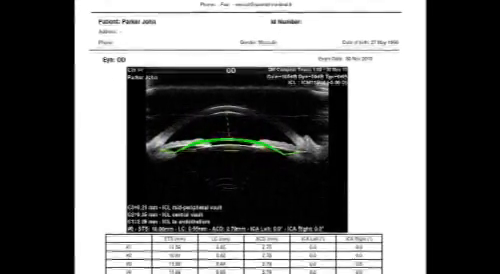